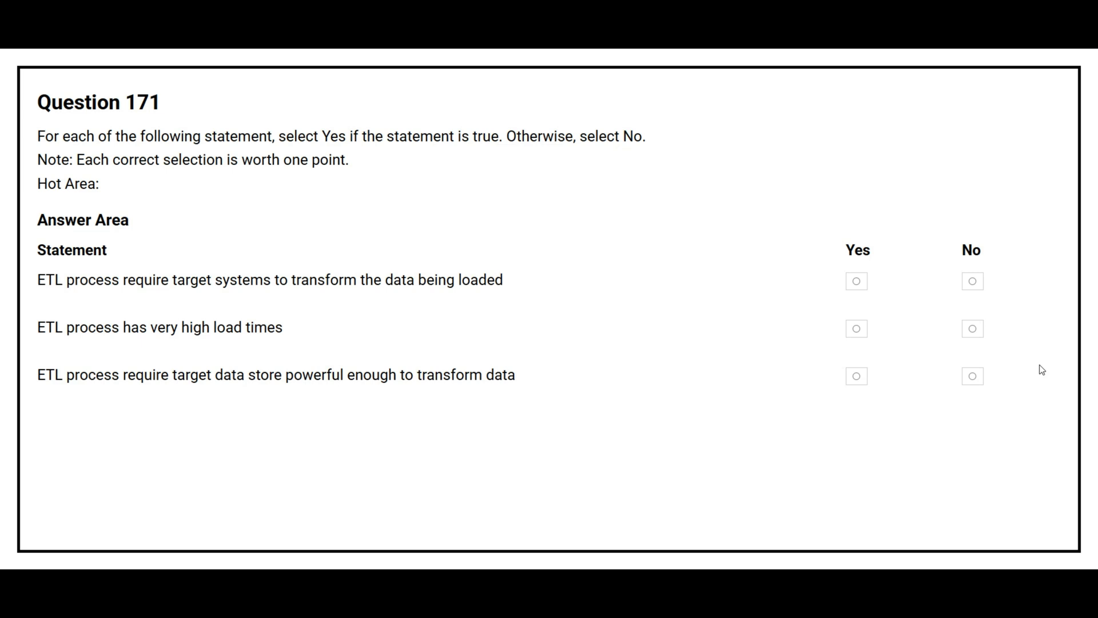
mouse_move(917, 294)
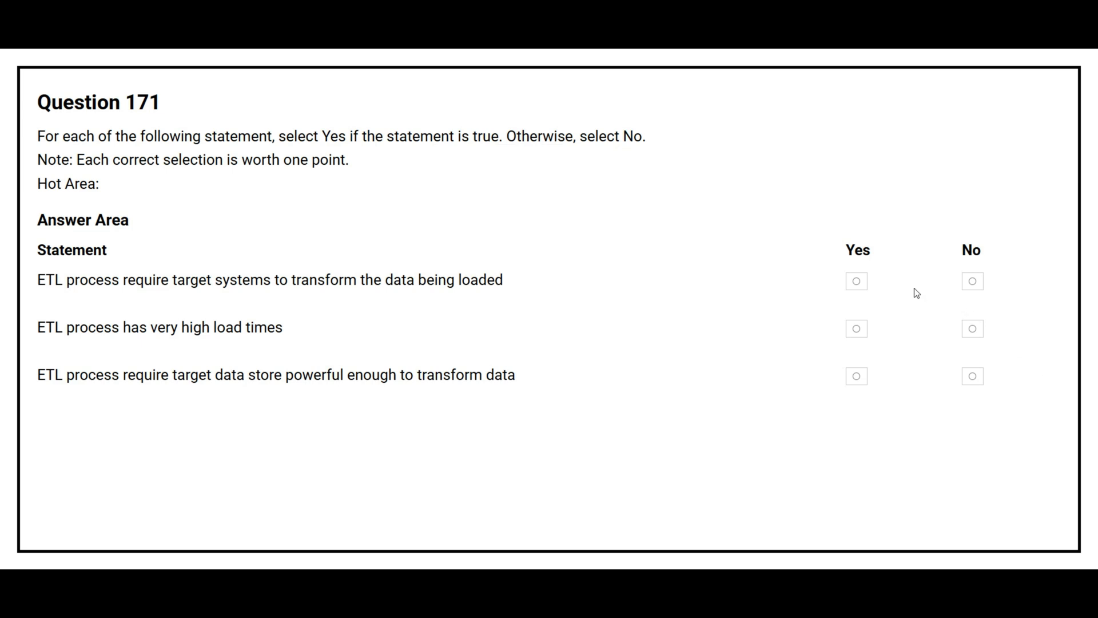
Step: Mark Yes for the ETL statements of Question 171, including the high load times one
left_click(856, 282)
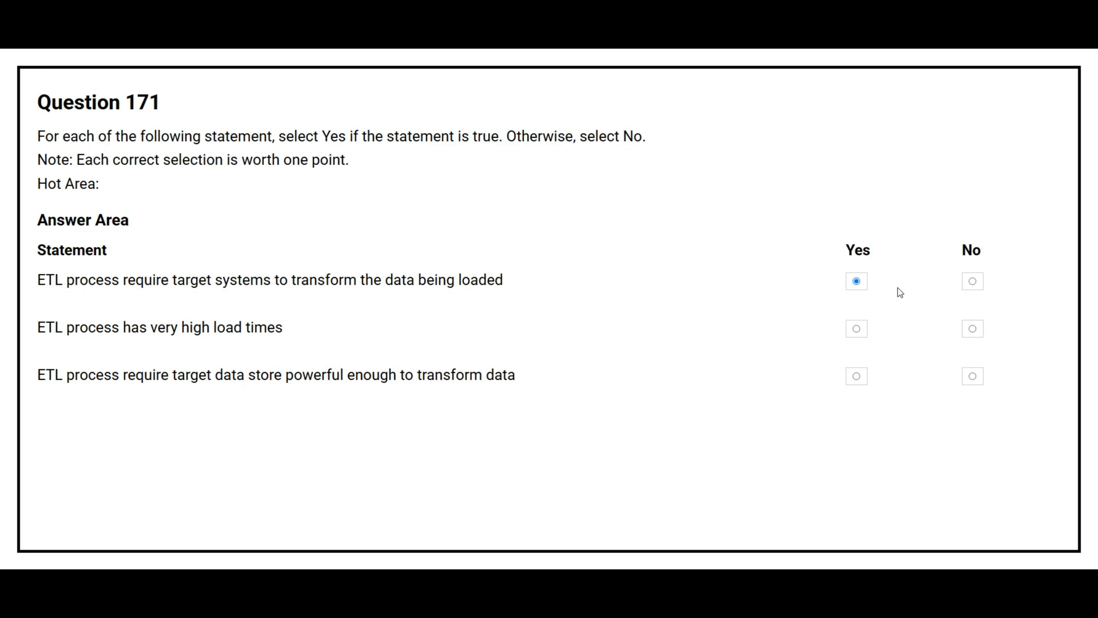
mouse_move(908, 288)
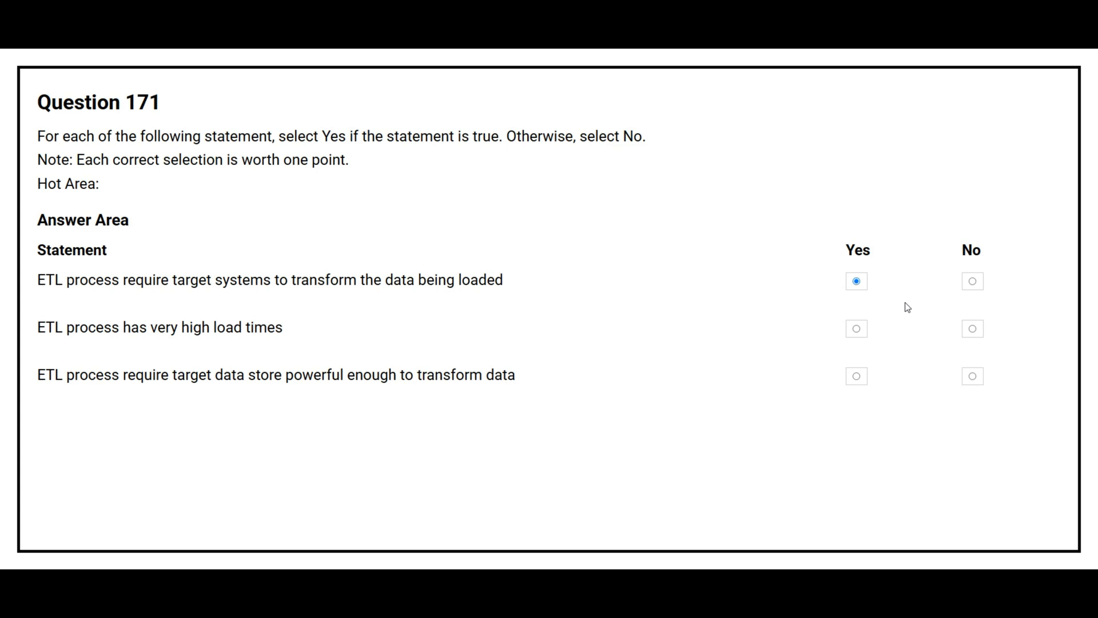
mouse_move(901, 331)
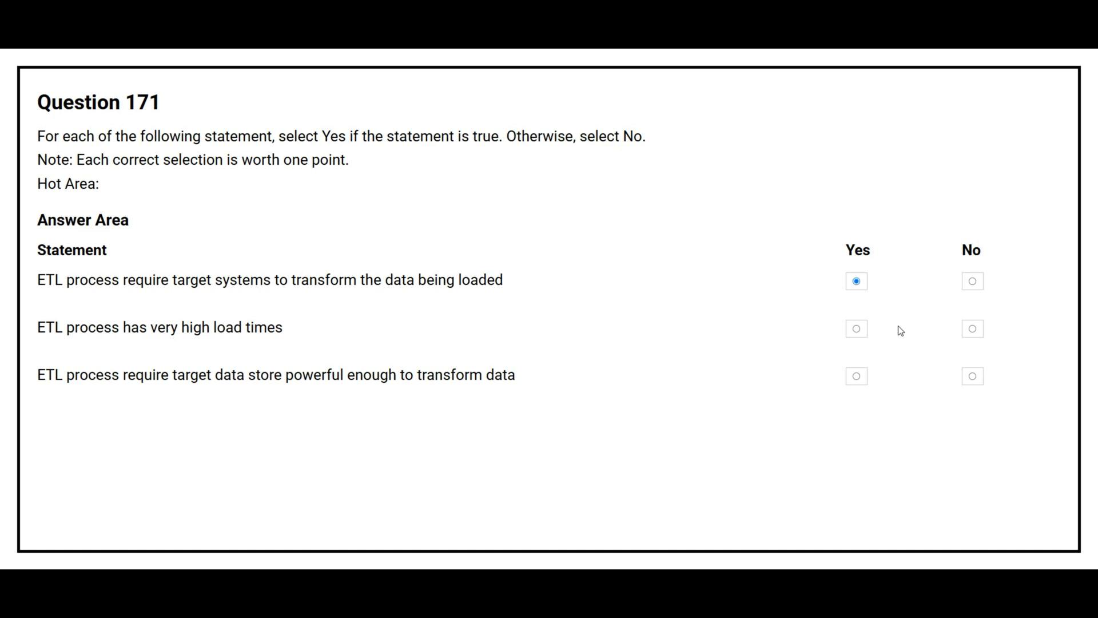
left_click(856, 328)
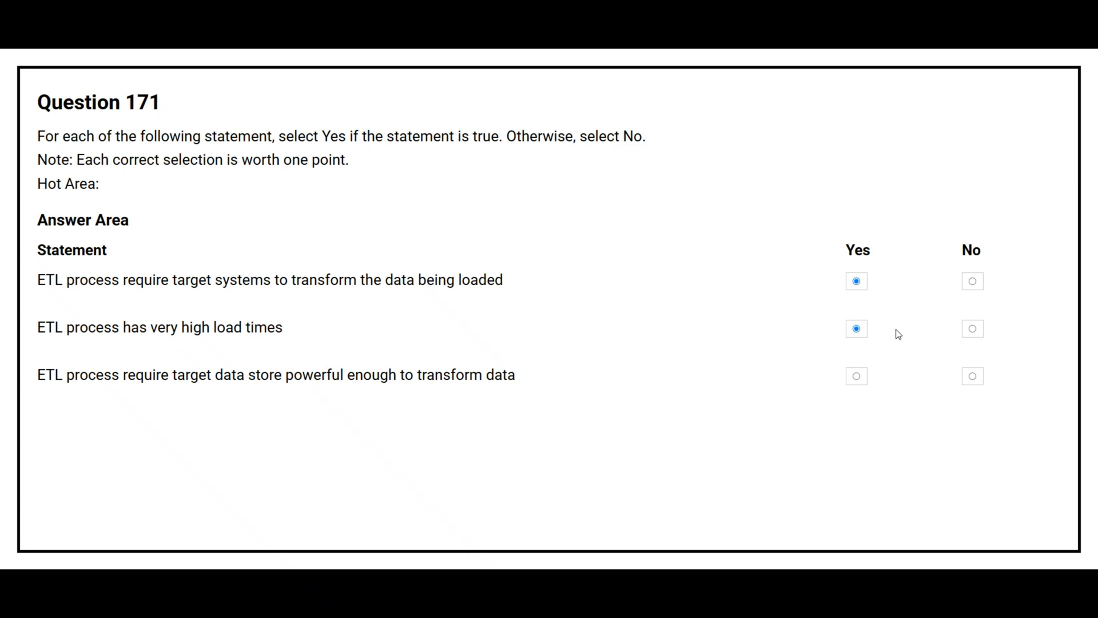
mouse_move(902, 362)
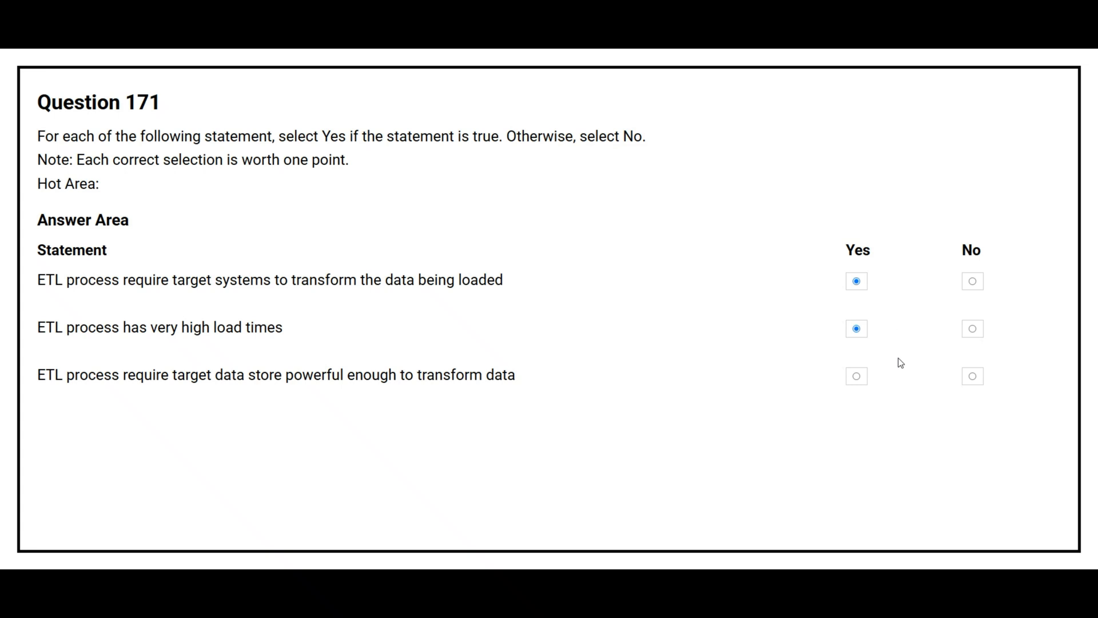
mouse_move(888, 371)
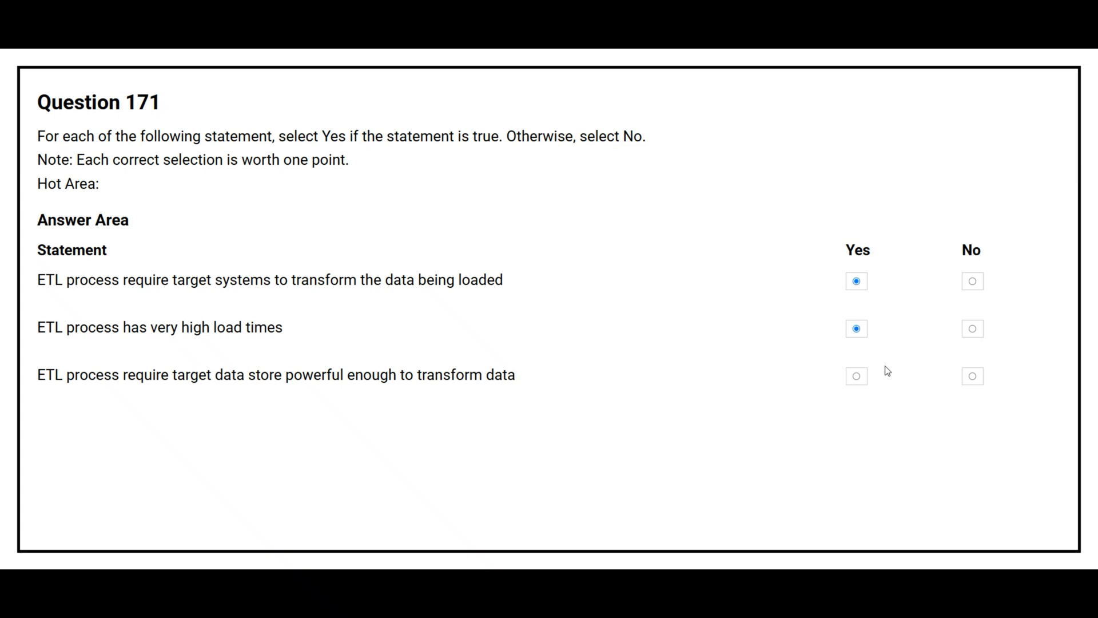
left_click(856, 377)
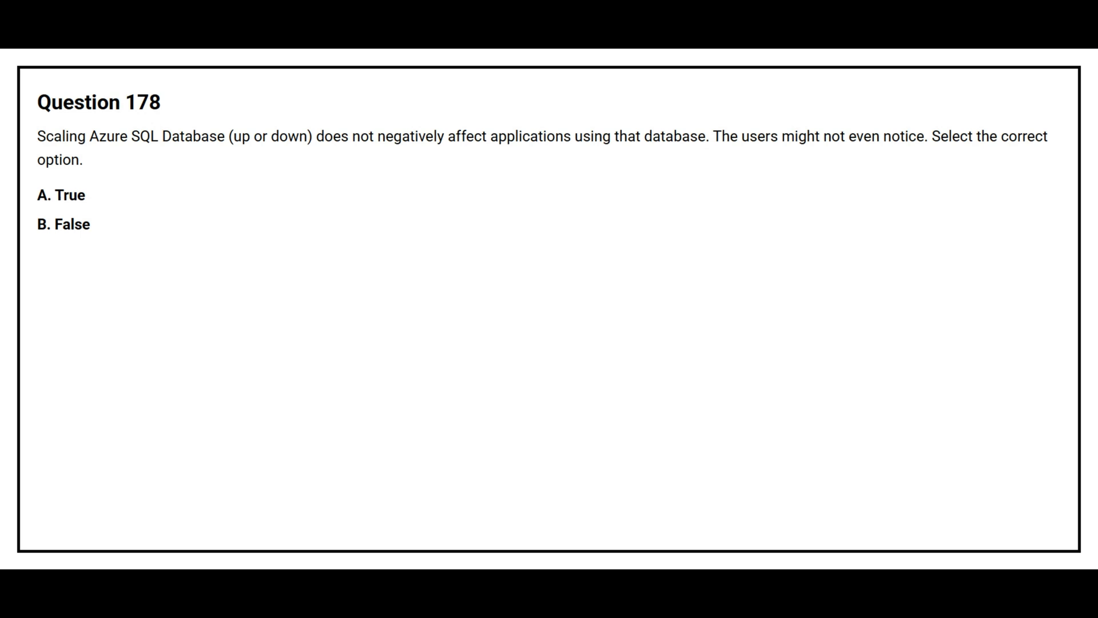
Step: Reveal A. True as the correct answer to Question 178 on scaling Azure SQL Database
left_click(60, 195)
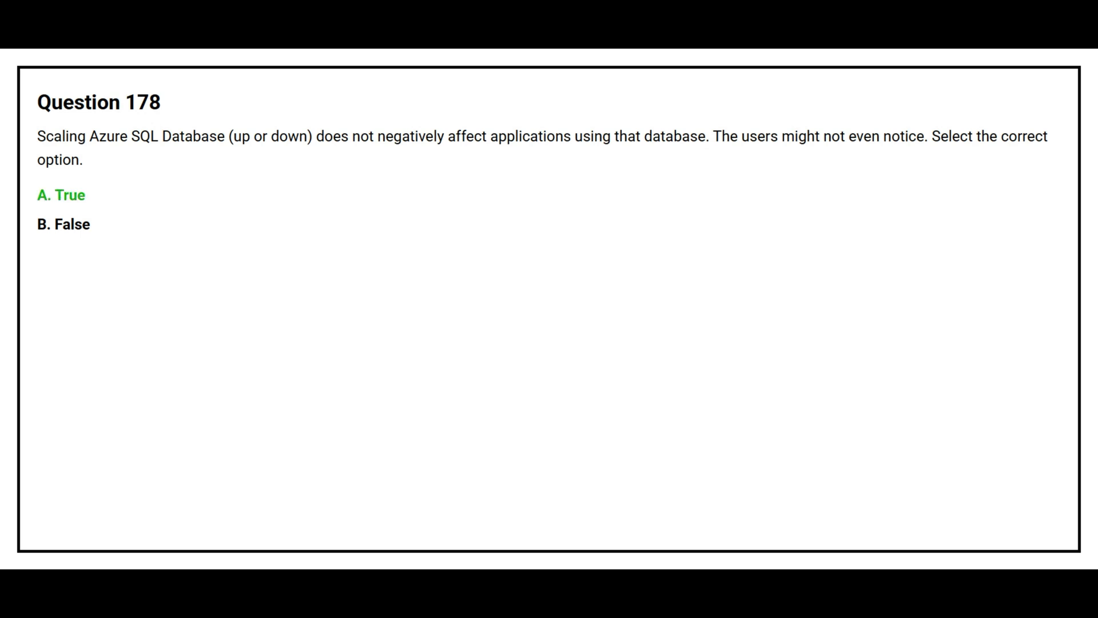